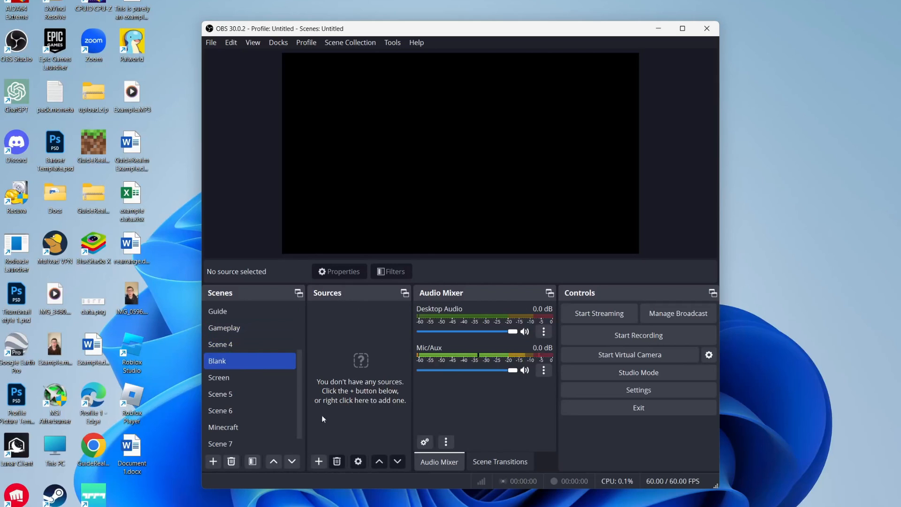
# Add a Video Capture Device source for the webcam to the Blank scene
pyautogui.click(319, 461)
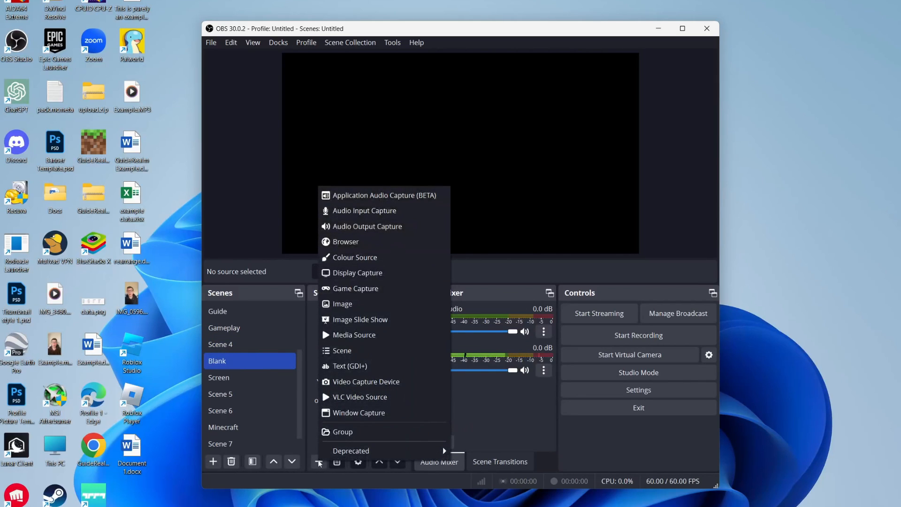
pyautogui.moveTo(358, 366)
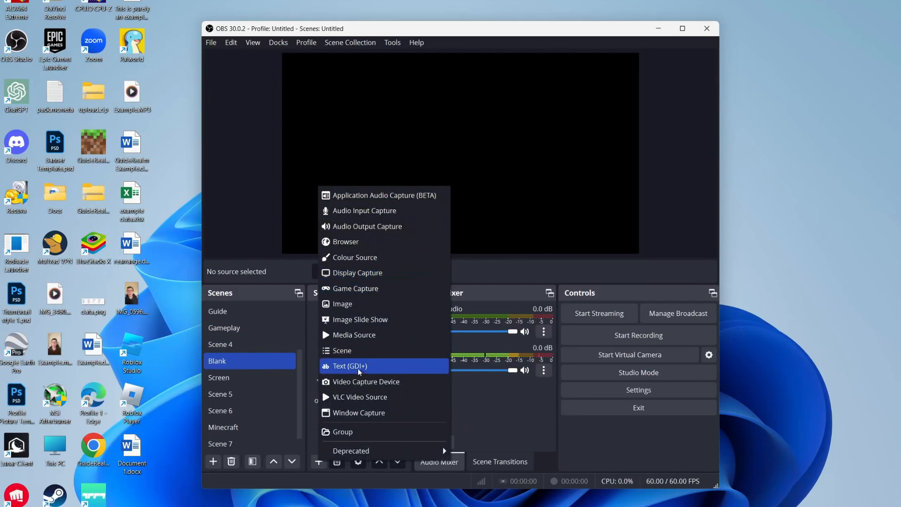
pyautogui.moveTo(356, 272)
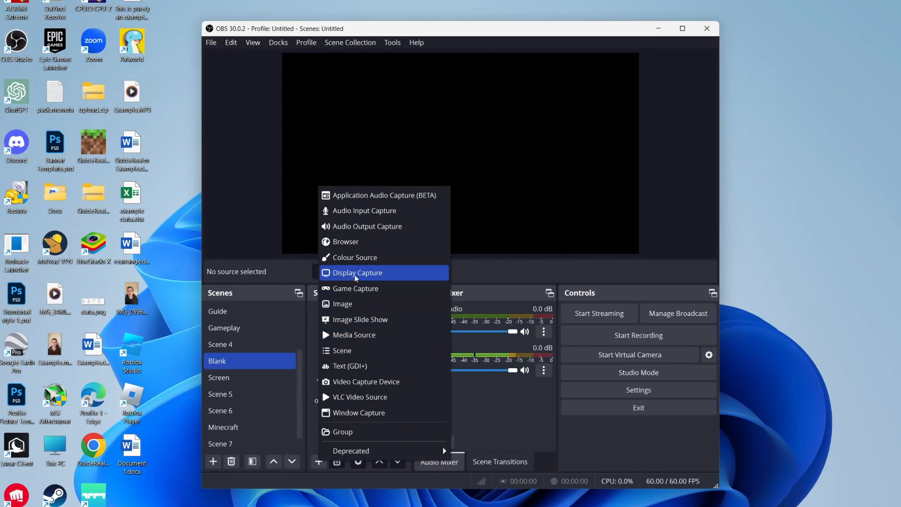
pyautogui.moveTo(363, 381)
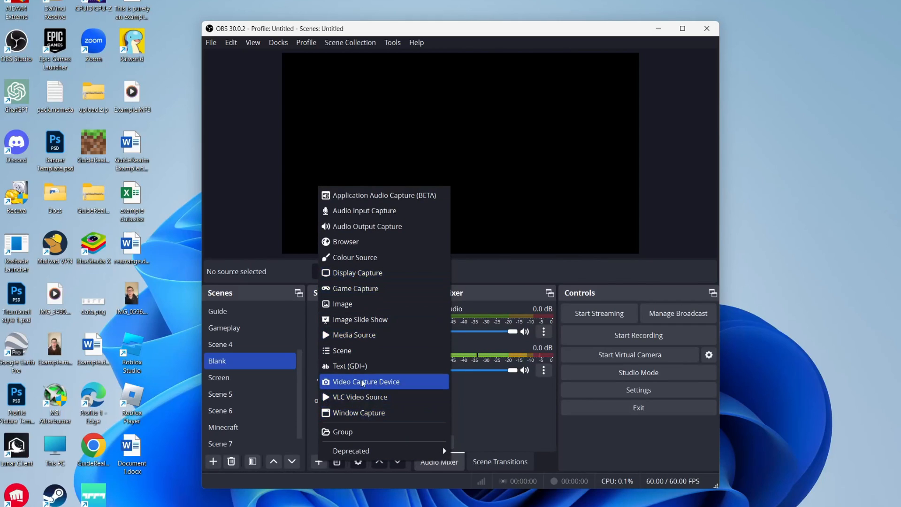
pyautogui.click(366, 381)
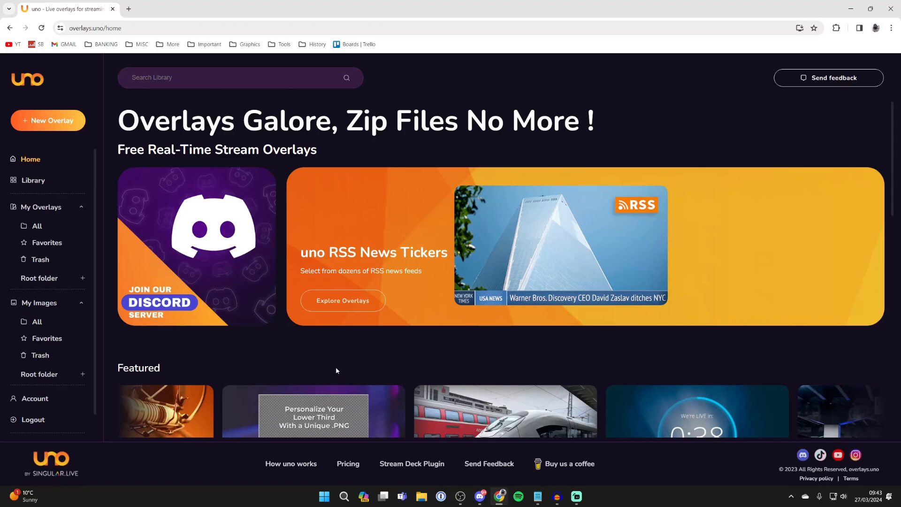
pyautogui.moveTo(264, 338)
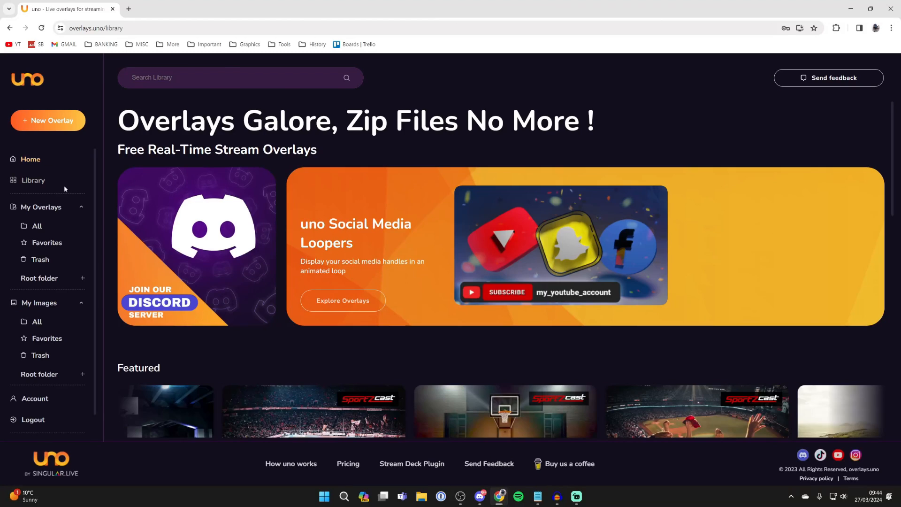
# Browse the overlays.uno library to the Social Loop Lower Third 2 | Sociable overlay
pyautogui.click(33, 179)
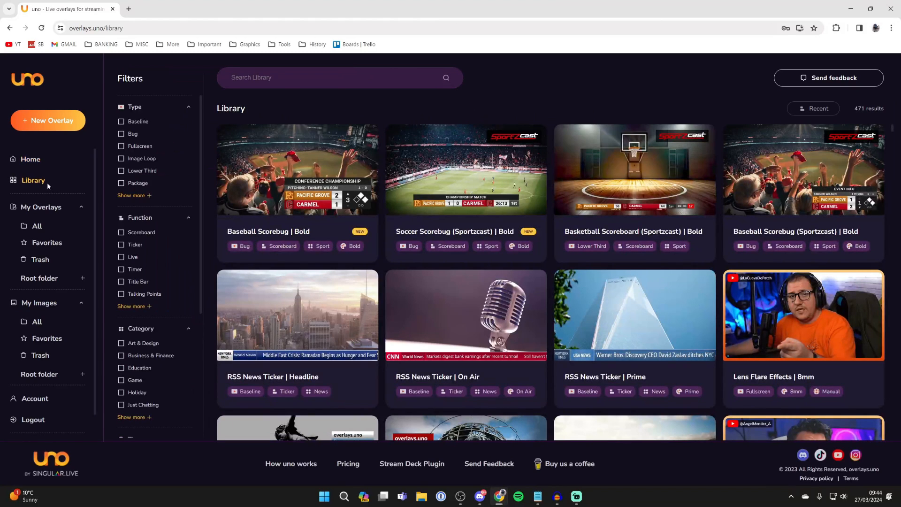
pyautogui.scroll(-3)
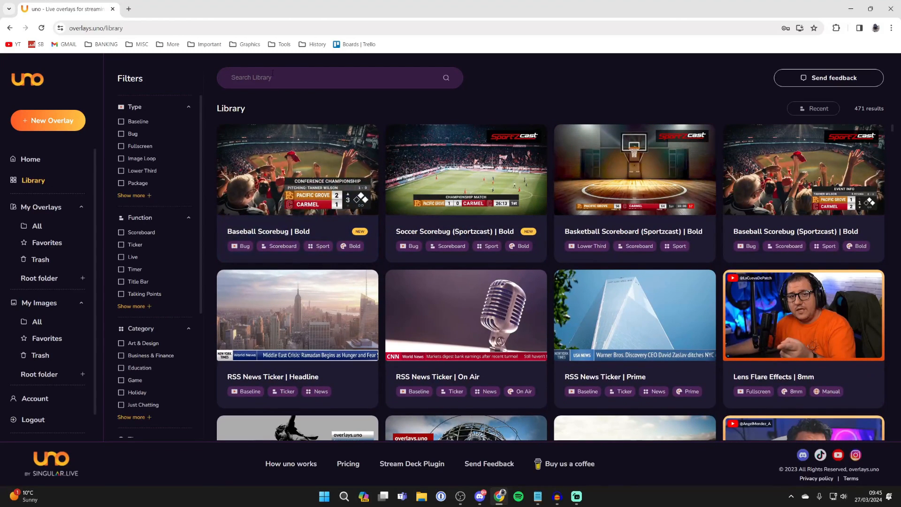
pyautogui.moveTo(158, 355)
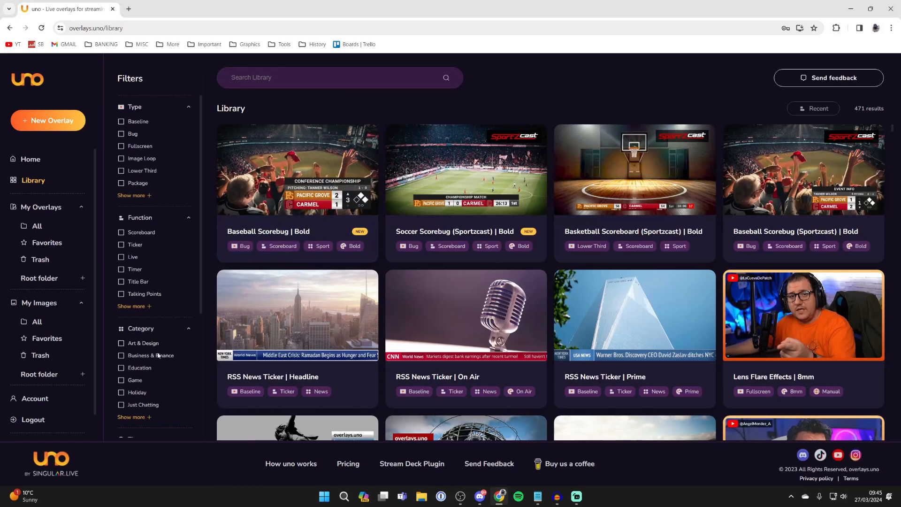
pyautogui.scroll(-3)
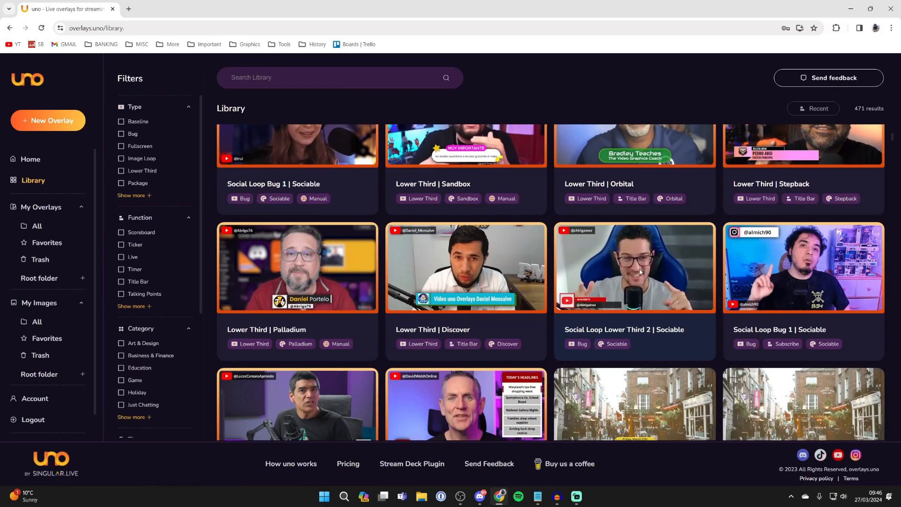
pyautogui.click(634, 267)
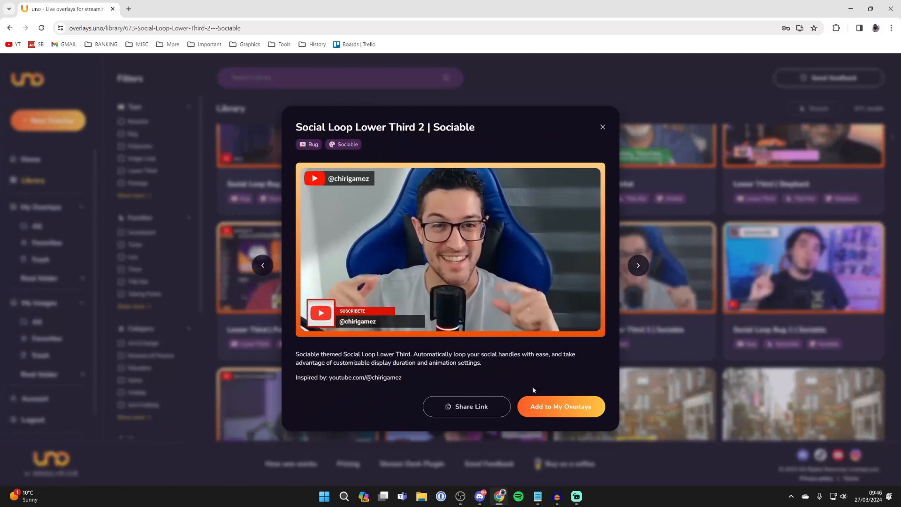
# Add Social Loop Lower Third 2 to My Overlays and open its control page
pyautogui.click(559, 406)
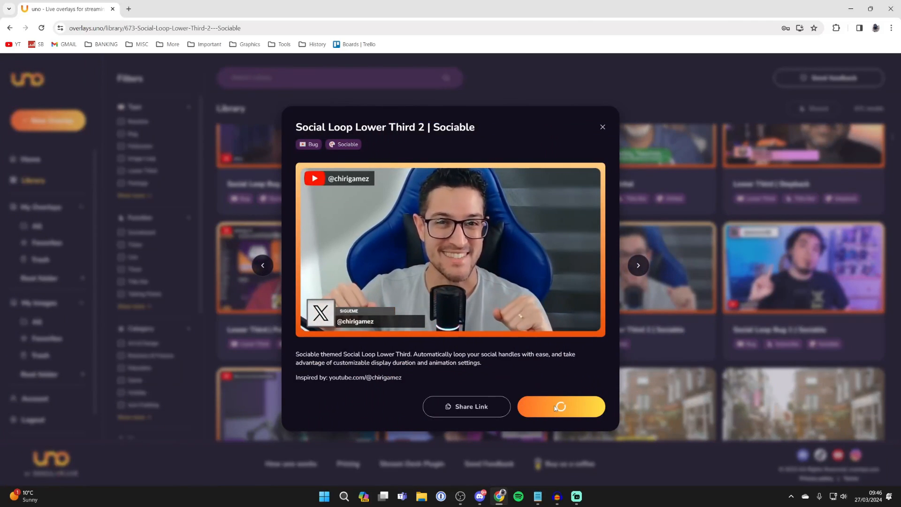
pyautogui.click(559, 406)
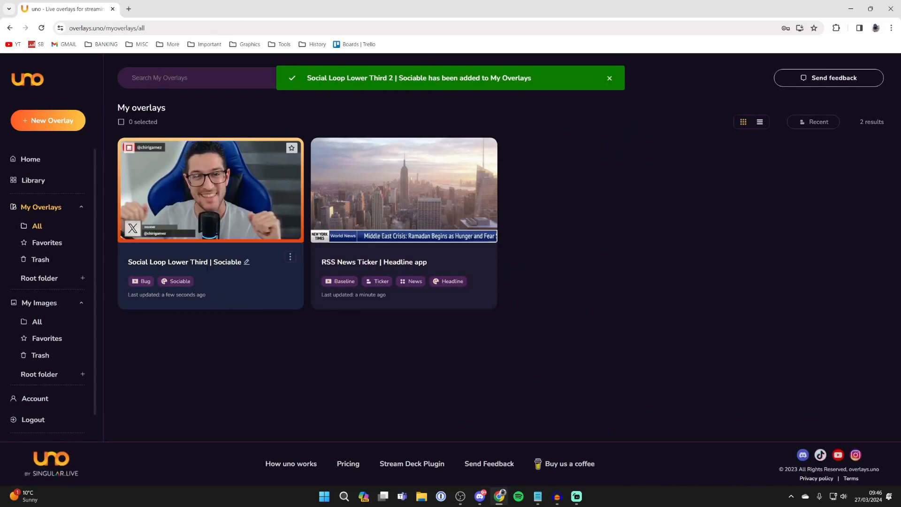
pyautogui.click(608, 77)
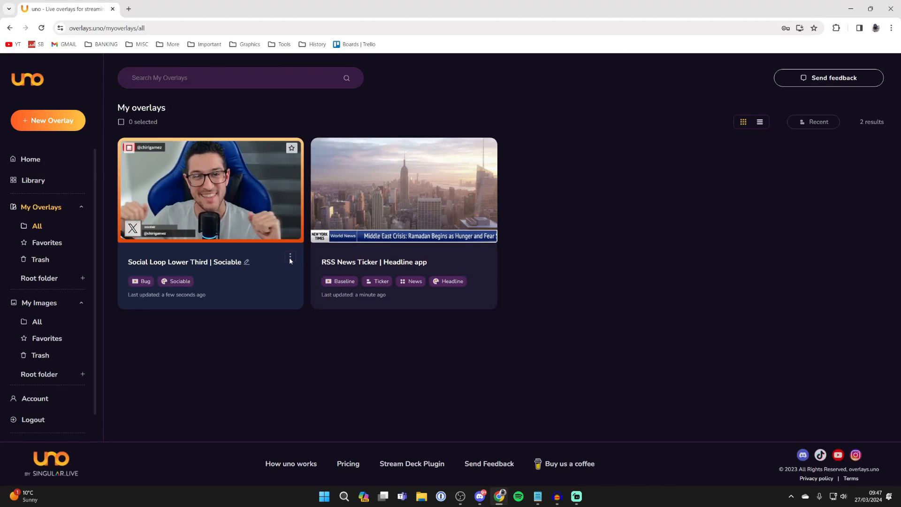
pyautogui.click(210, 189)
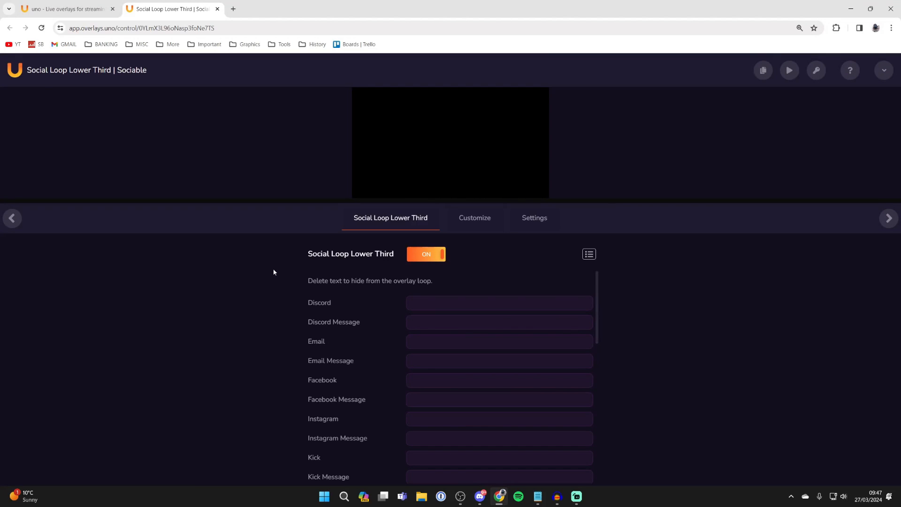
# Review the overlay's Customize and Settings tabs for the social loop
pyautogui.scroll(-3)
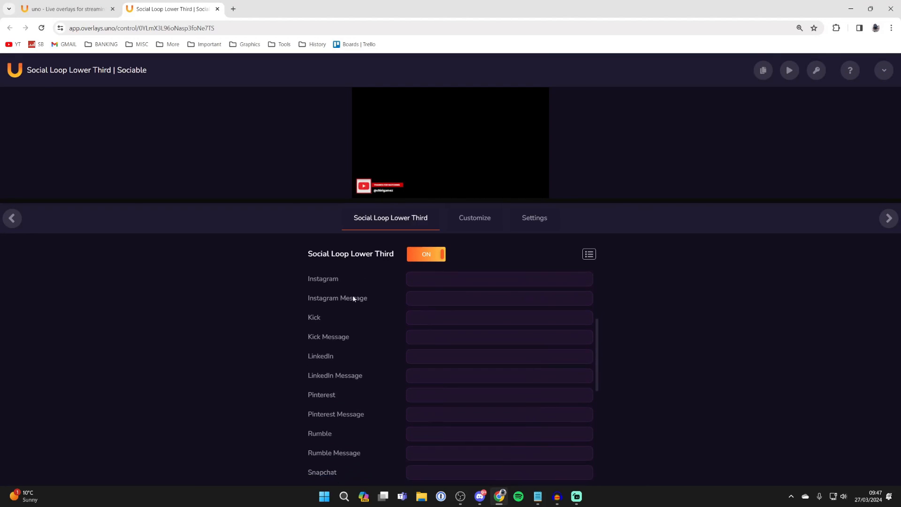
pyautogui.scroll(-3)
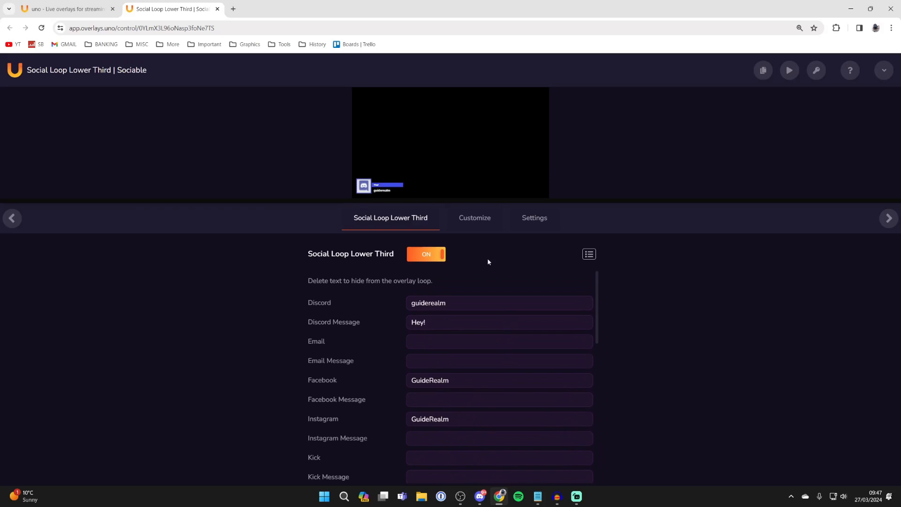
pyautogui.click(473, 217)
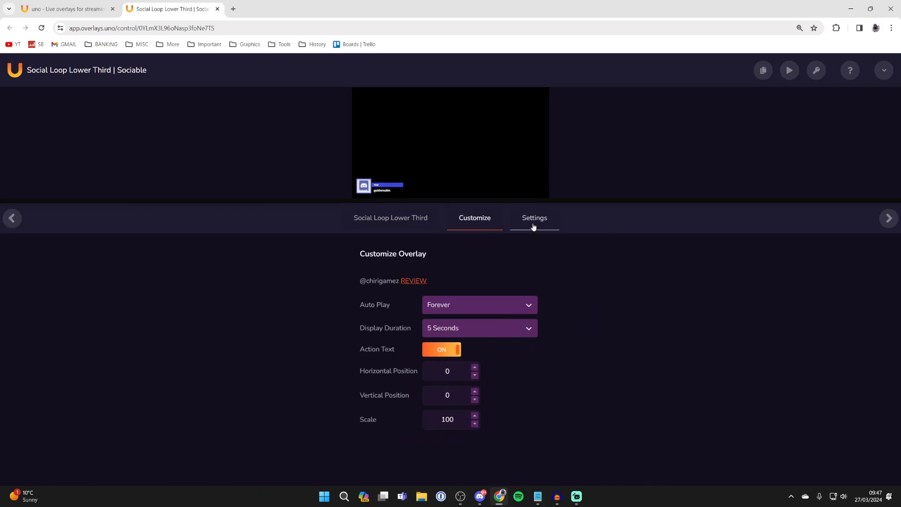
pyautogui.click(533, 218)
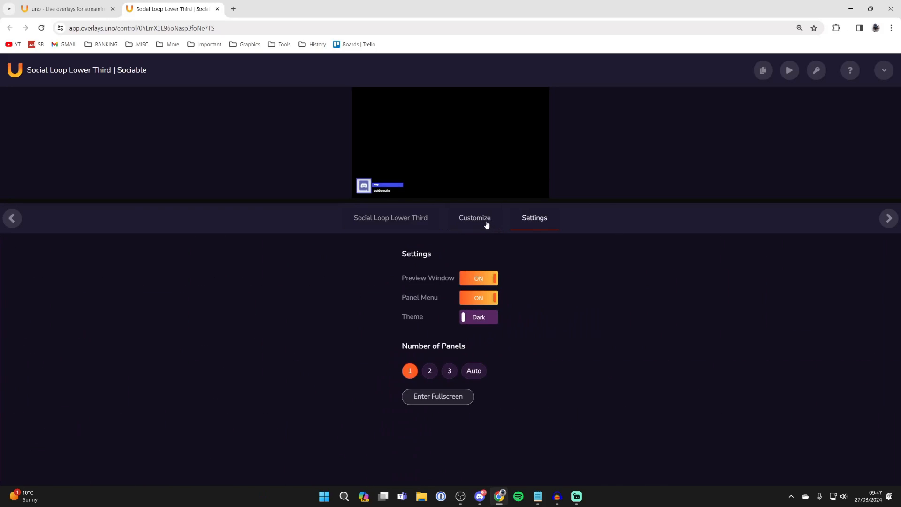
pyautogui.click(474, 218)
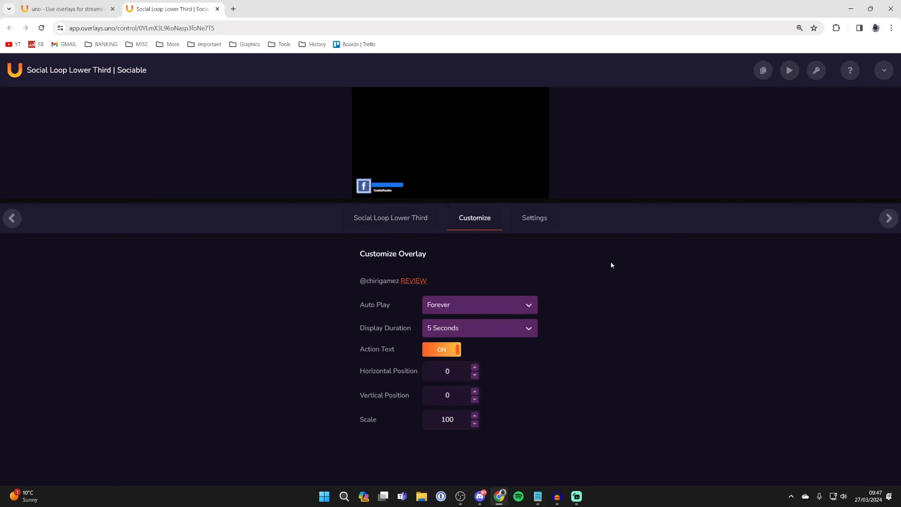
# Copy the overlay's output URL and return to OBS Studio
pyautogui.click(762, 70)
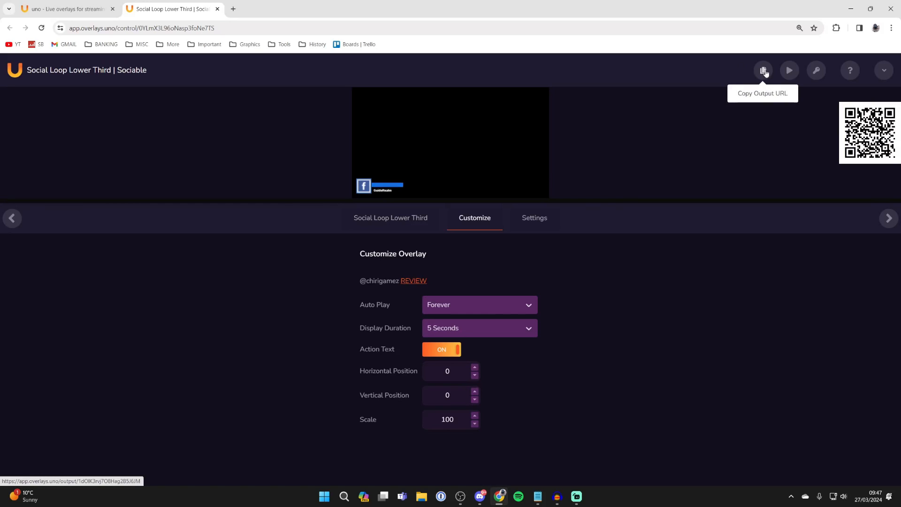
pyautogui.click(763, 70)
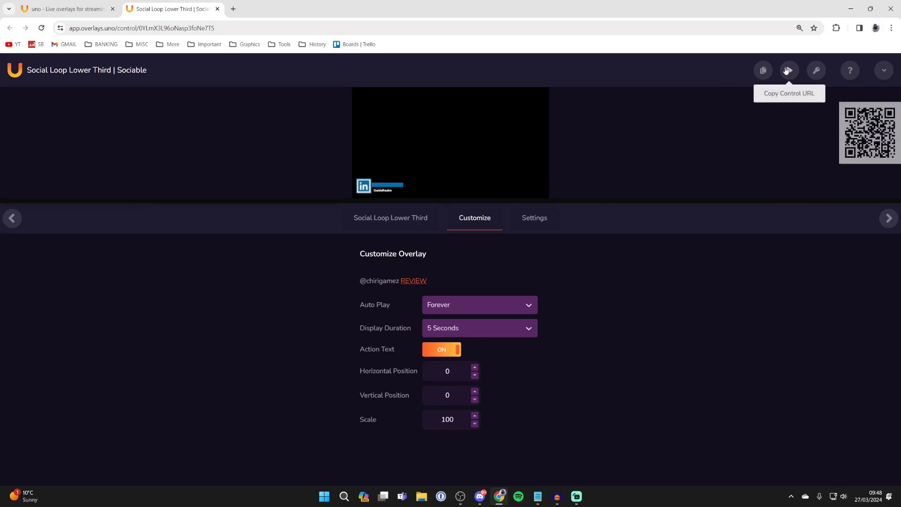
pyautogui.click(789, 70)
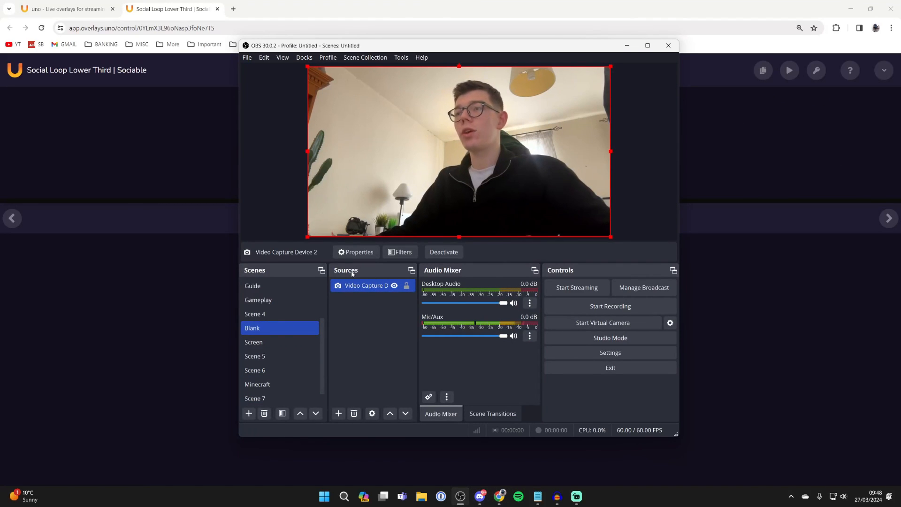
# Add a Browser source with the overlays.uno output URL, sized 2560×1440
pyautogui.click(248, 413)
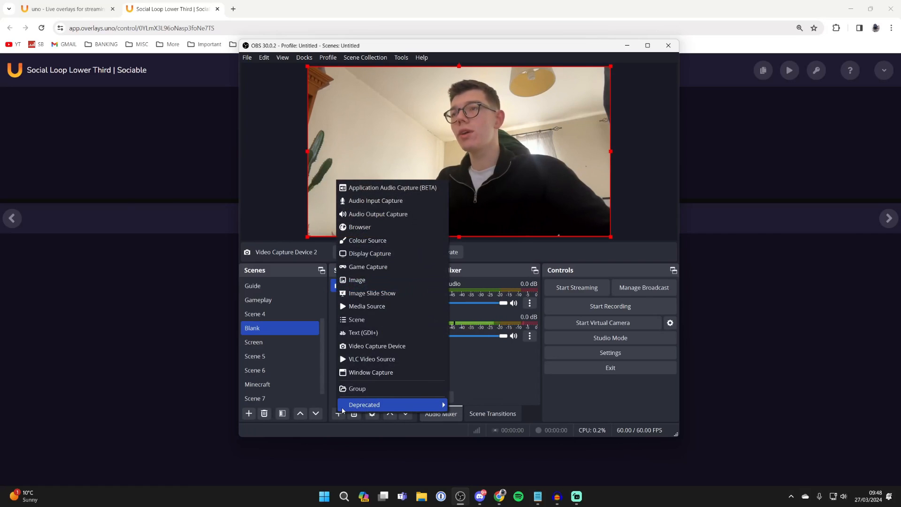
pyautogui.click(358, 226)
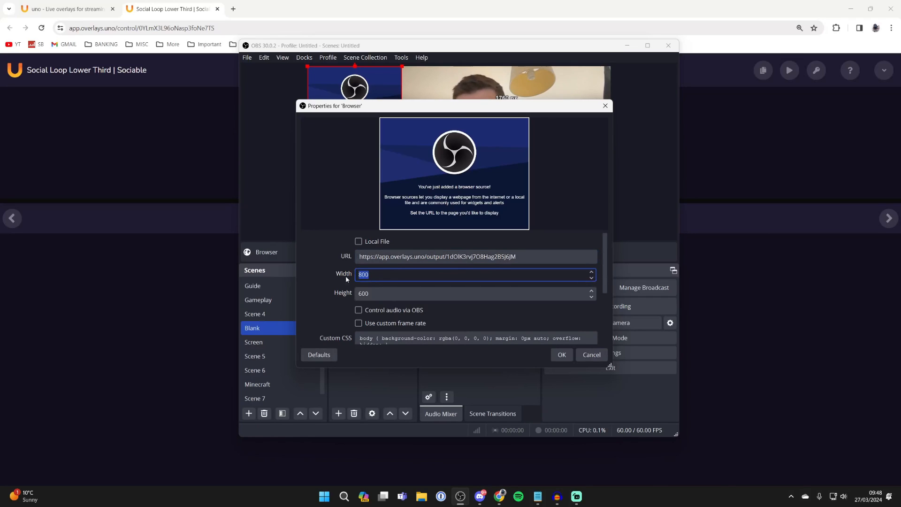
pyautogui.write('2560')
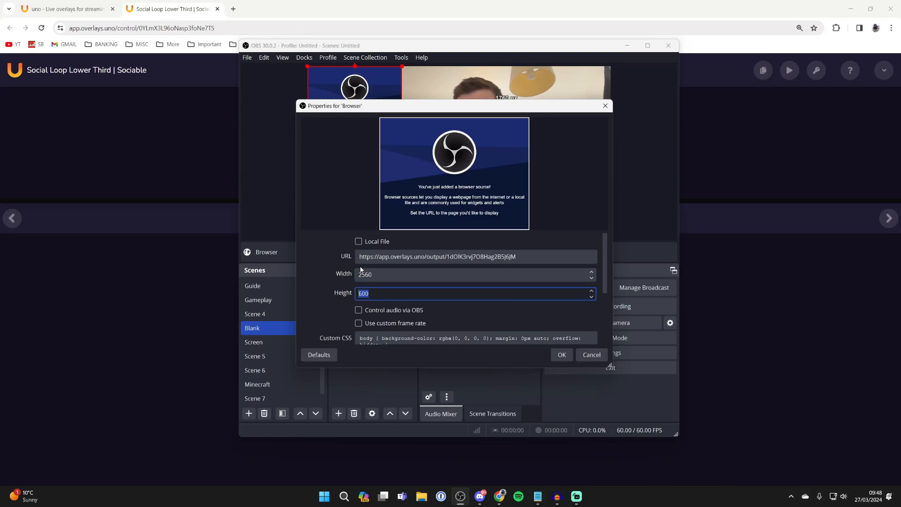
pyautogui.write('1440')
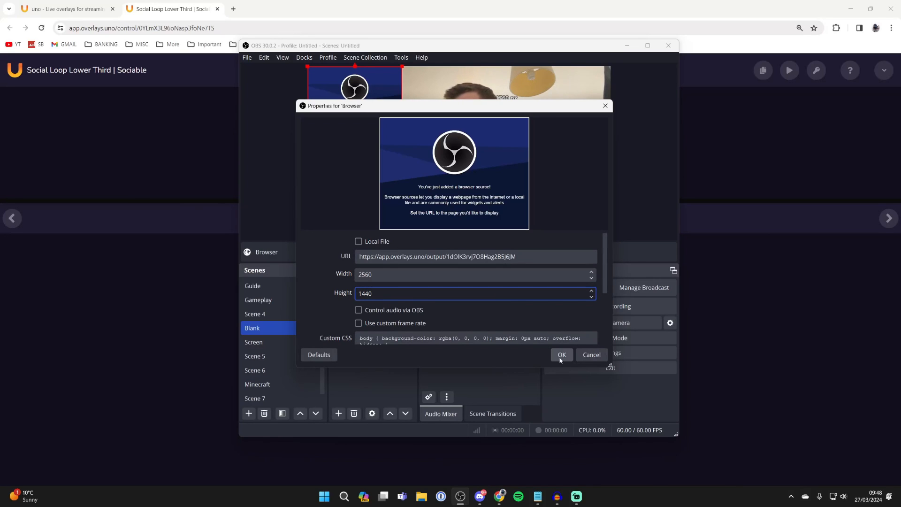
pyautogui.click(561, 355)
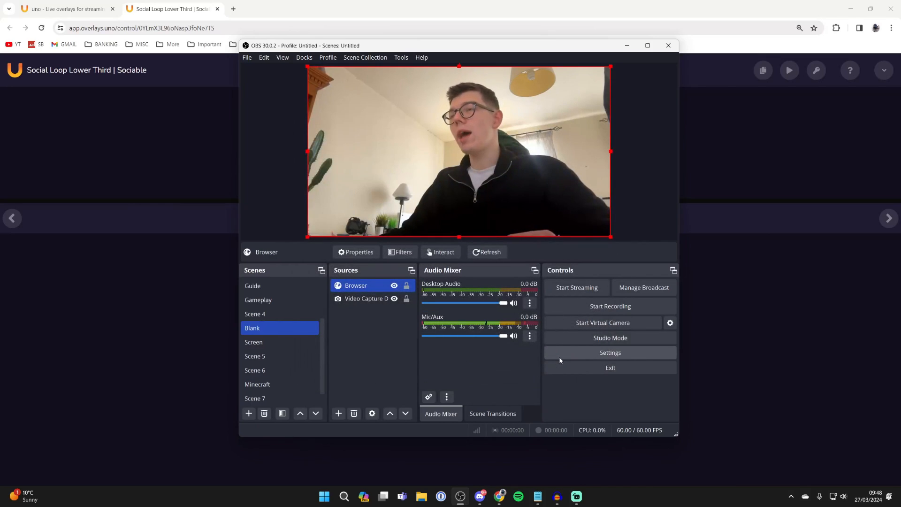